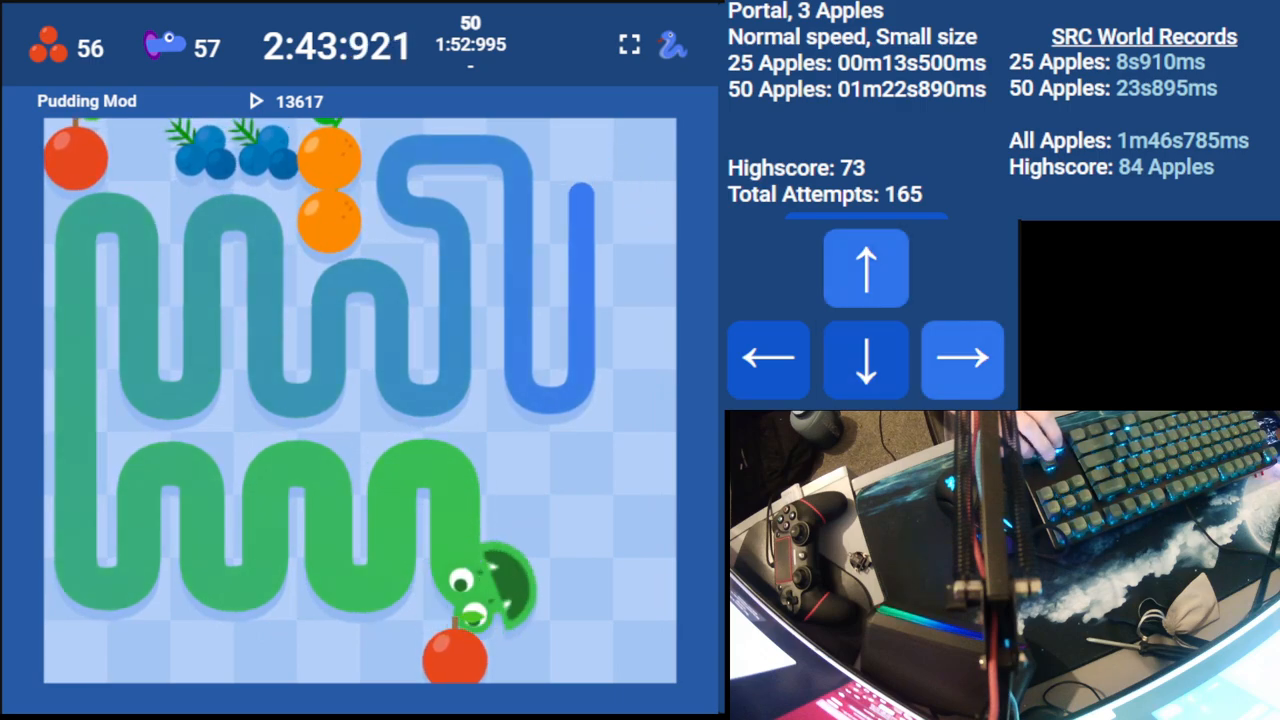
Turn the snake upward along the right edge toward the fruit at the top
{"action": "key", "text": "up"}
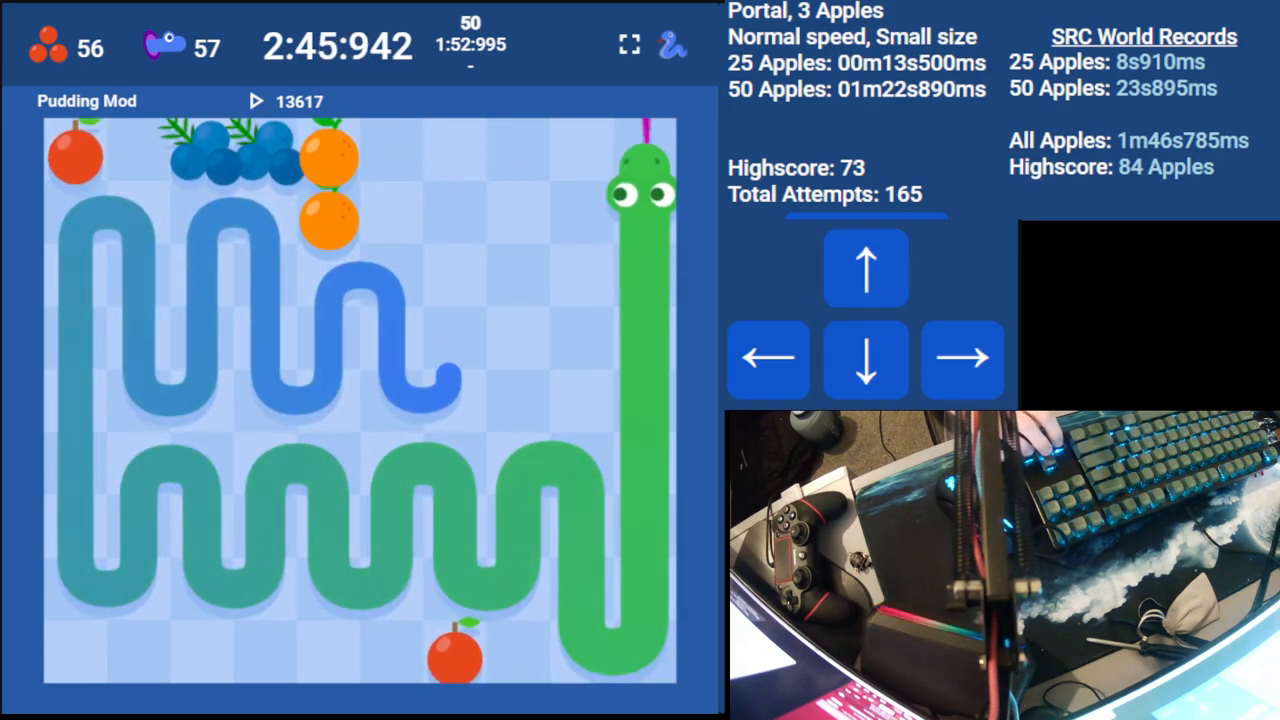